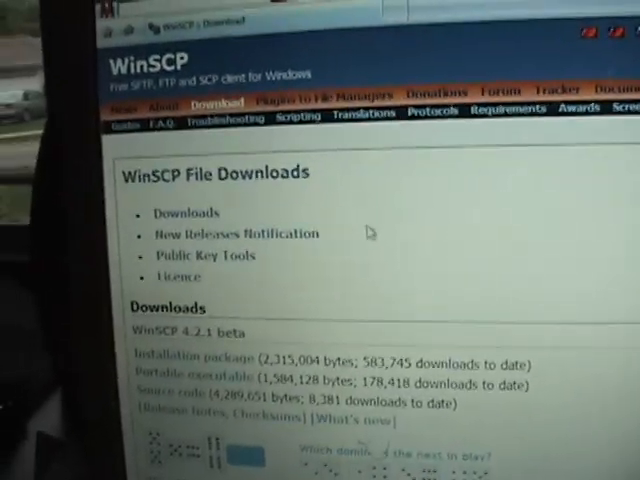
Scroll down to the WinSCP 4.2.1 beta installation package link in Downloads
scroll(down, 3)
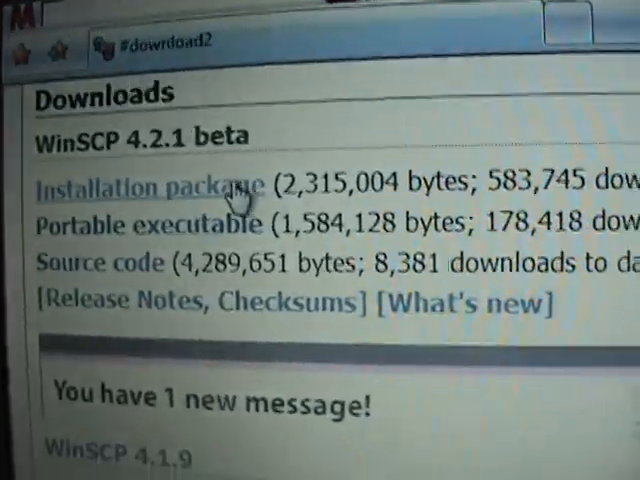
scroll(down, 3)
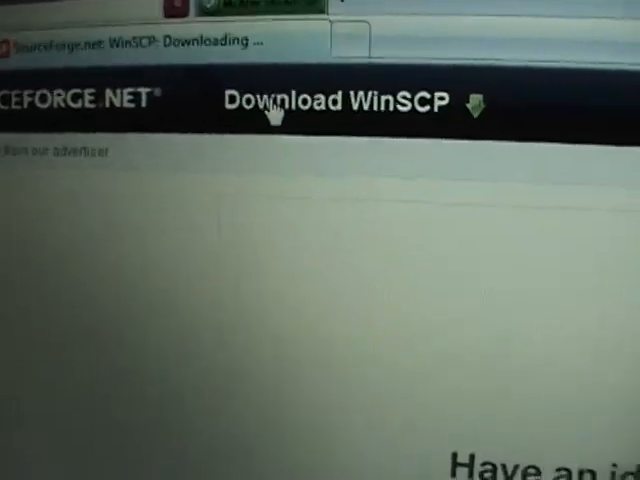
Download the WinSCP installer from the SourceForge page
click(290, 101)
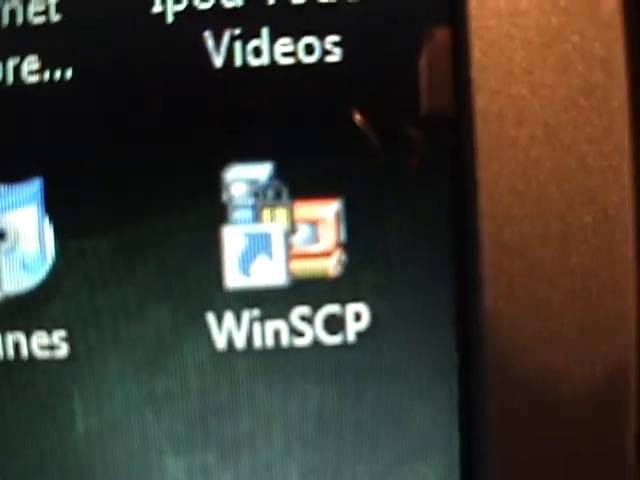
Open WinSCP from its desktop shortcut to reach the login dialog
double_click(264, 240)
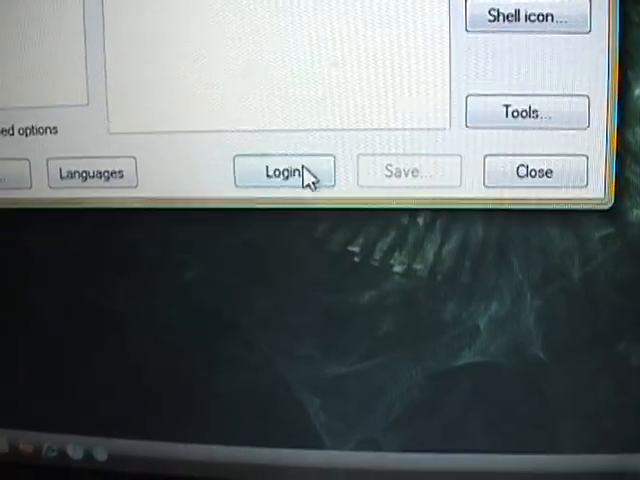
click(283, 171)
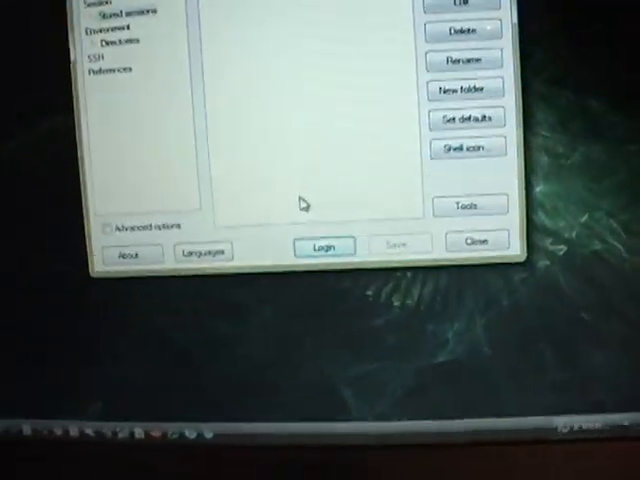
click(322, 246)
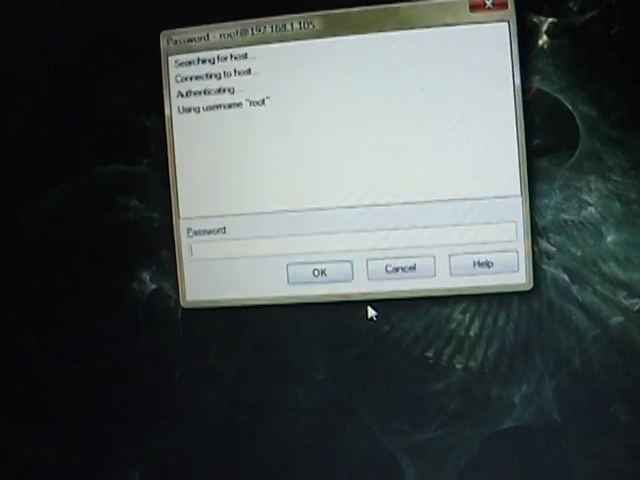